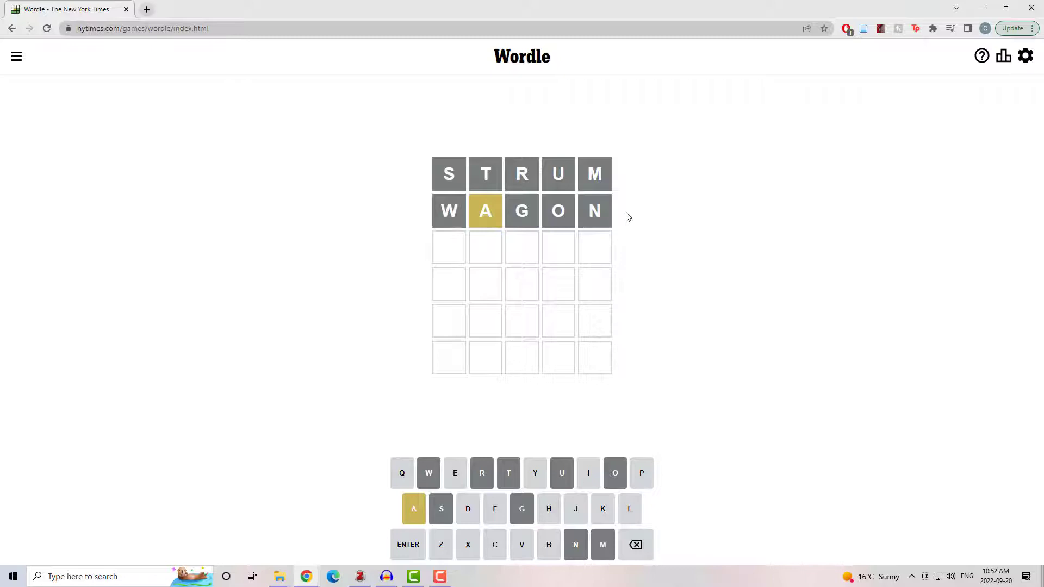
# Submit ACHED as the third guess, confirming A as the first letter.
pyautogui.press('enter')
pyautogui.write('APPL')
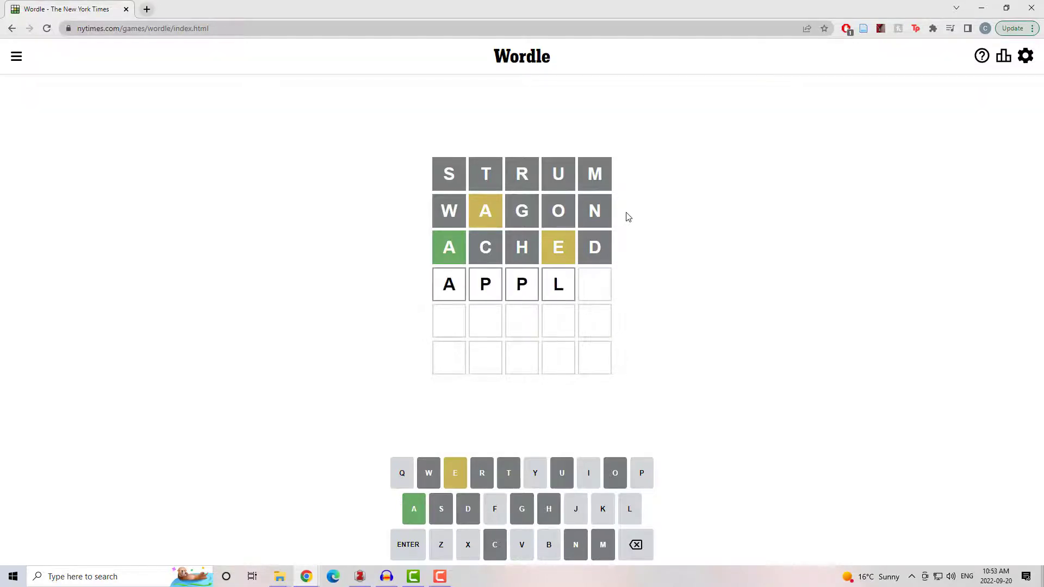
# Complete APPLE, then solve with ALIKE on the sixth guess and show the statistics.
pyautogui.write('E')
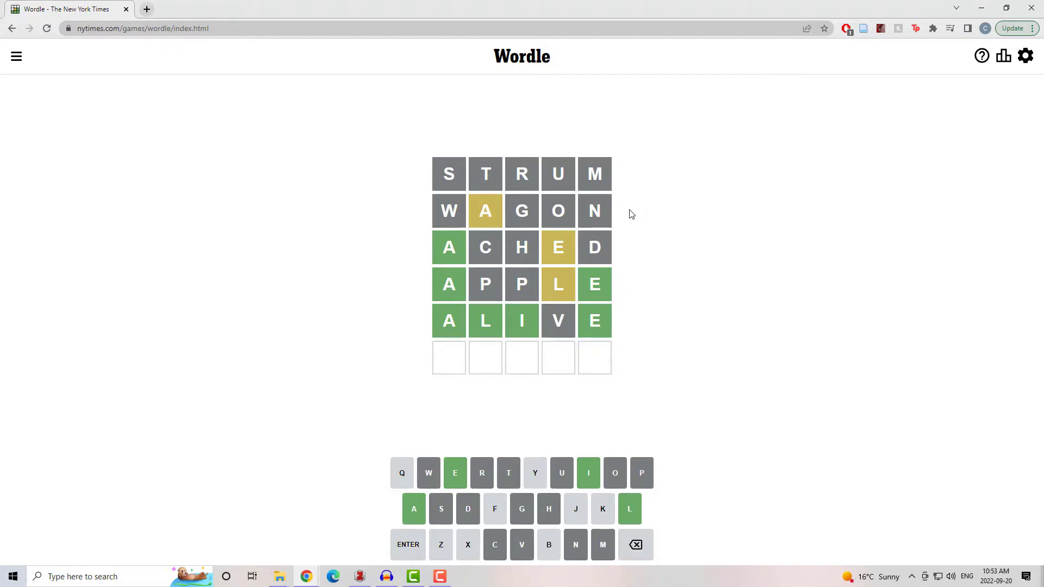
pyautogui.write('ALIKE')
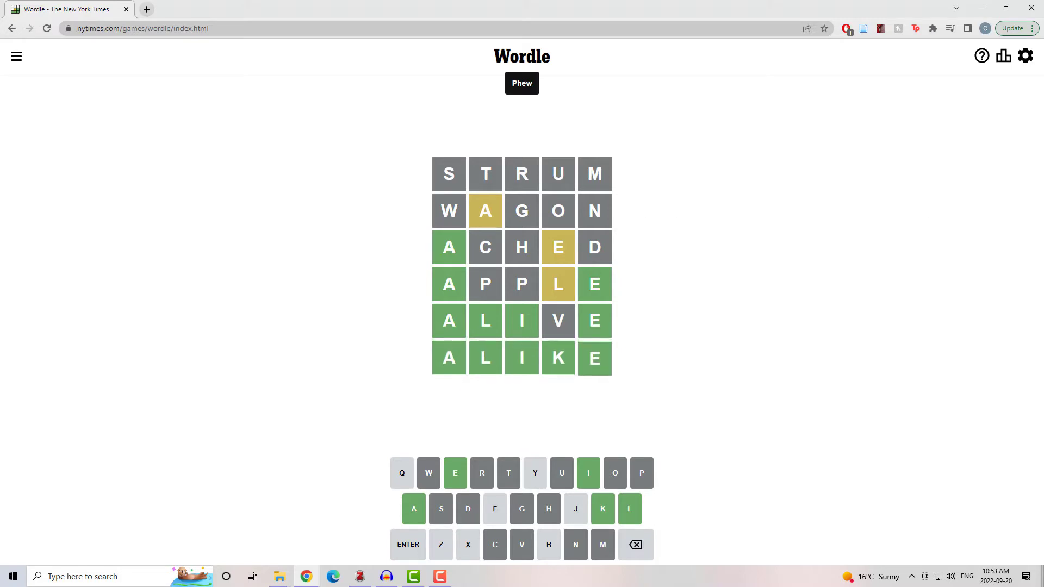
pyautogui.click(1003, 55)
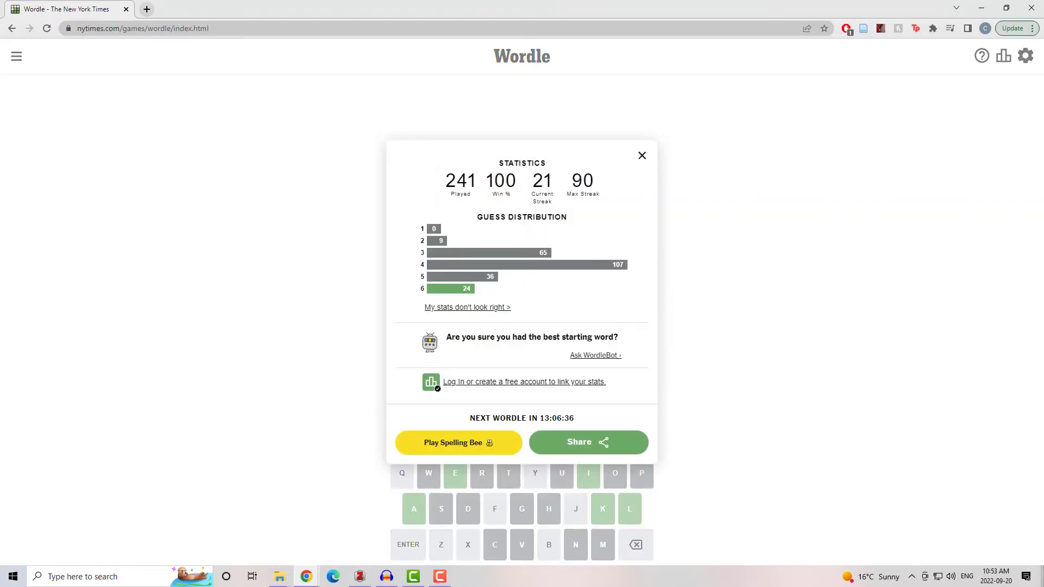